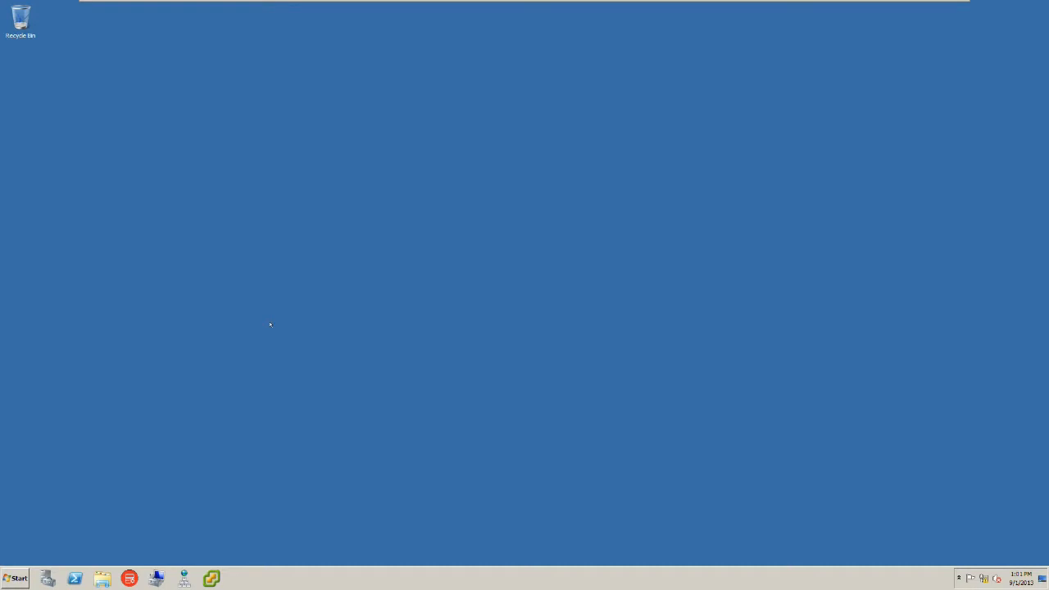
{"action": "mouse_move", "coordinate": [205, 389]}
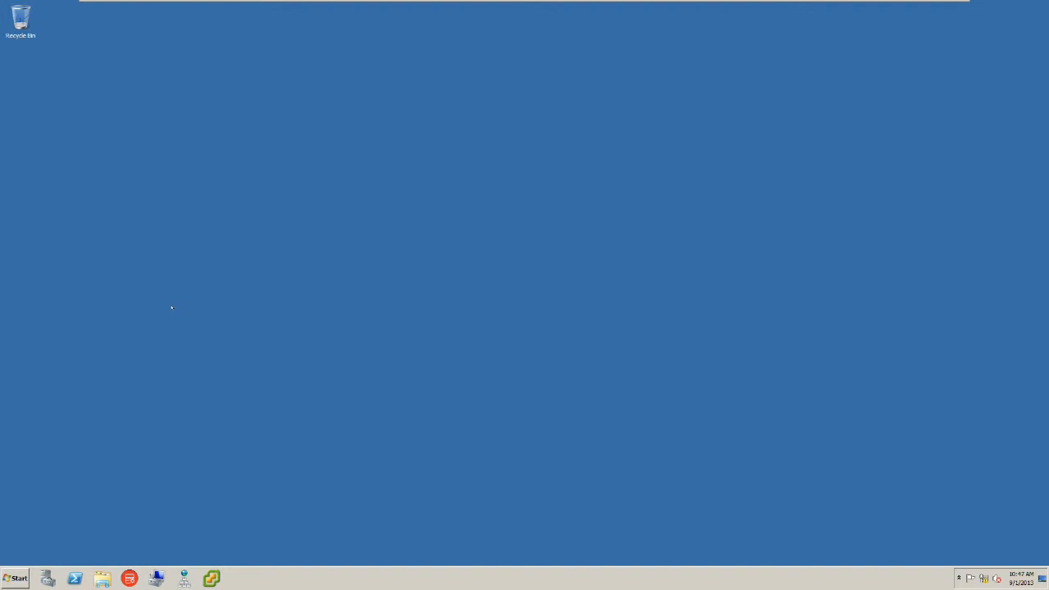
{"action": "mouse_move", "coordinate": [80, 467]}
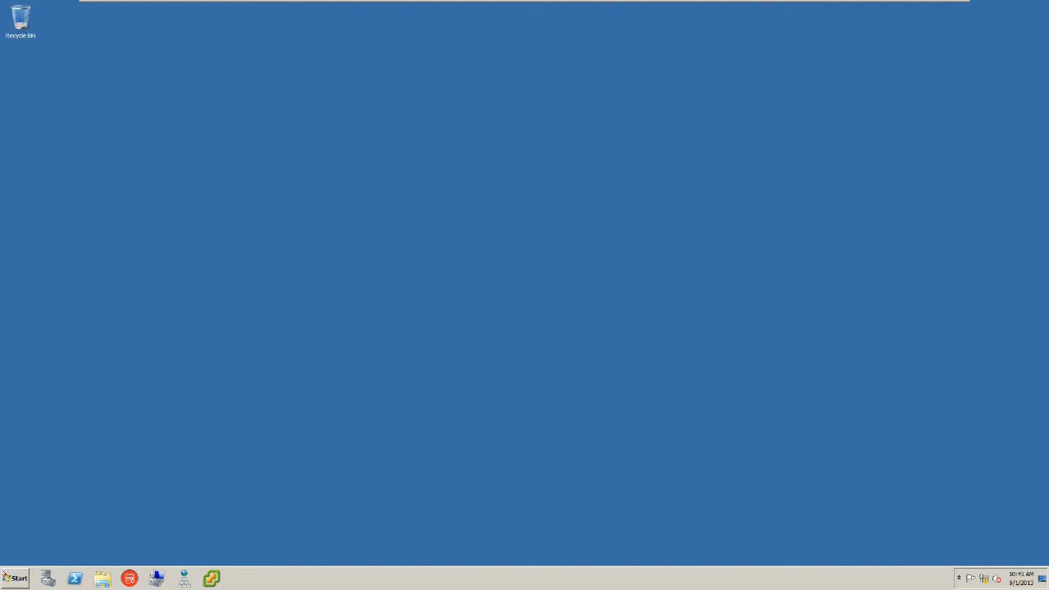
Quick connect the iSCSI Initiator to the target at 169.254.73.185.
{"action": "left_click", "coordinate": [237, 579]}
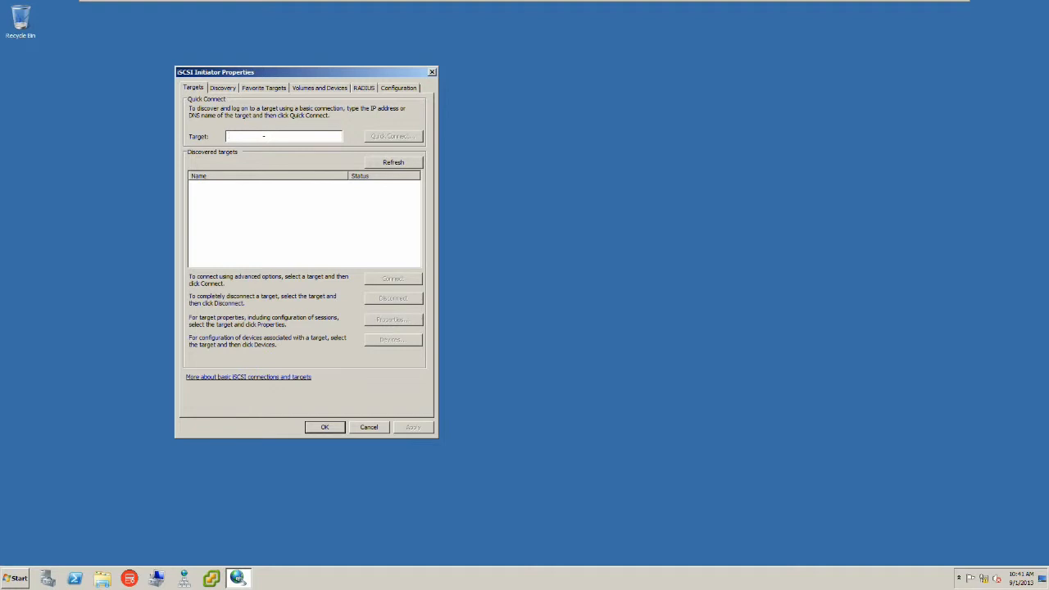
{"action": "type", "text": "169.254.73.185"}
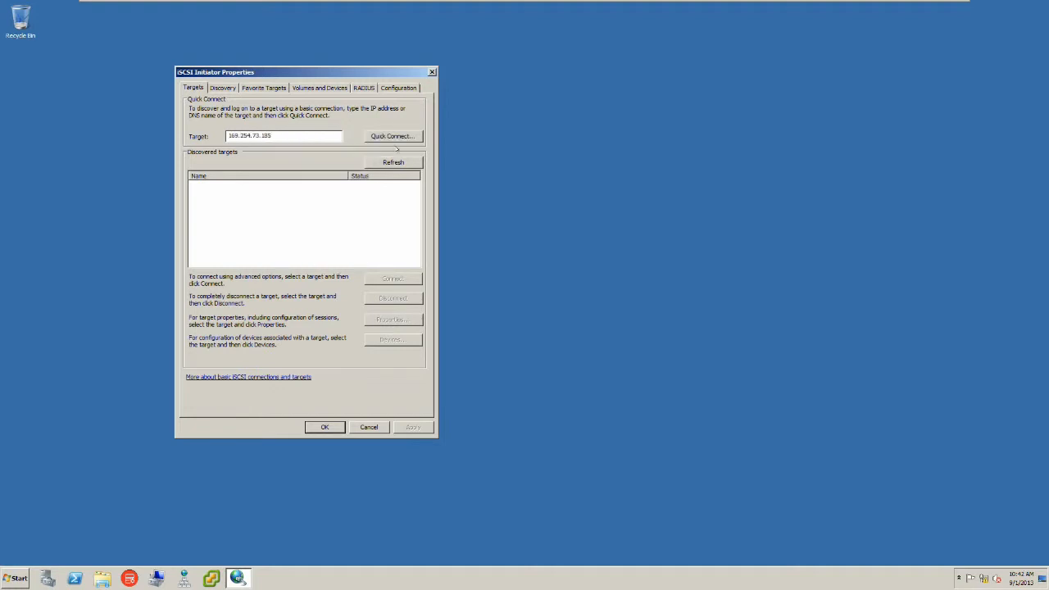
{"action": "left_click", "coordinate": [391, 135]}
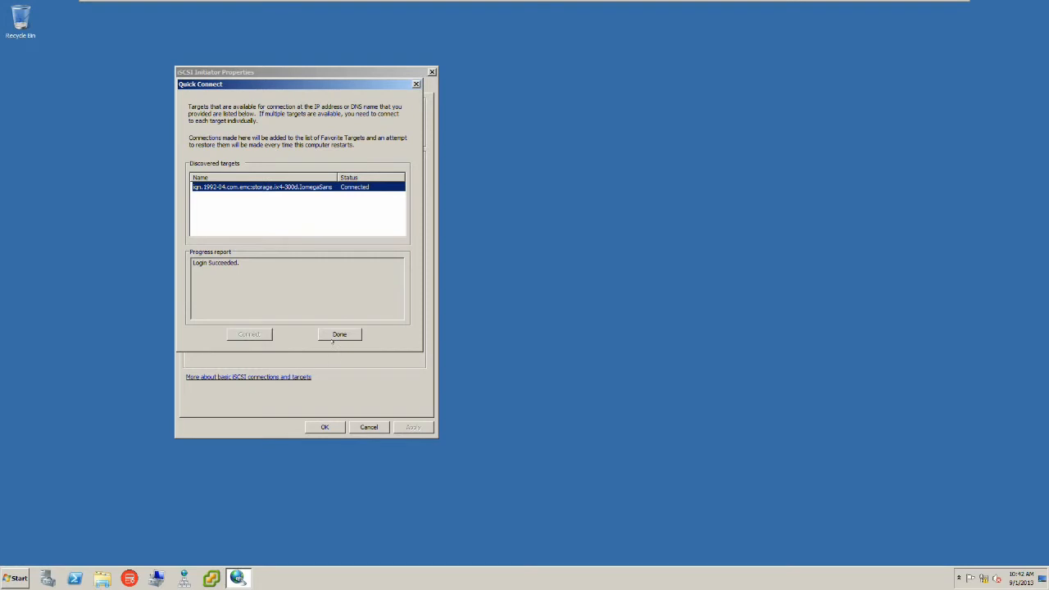
{"action": "left_click", "coordinate": [339, 334]}
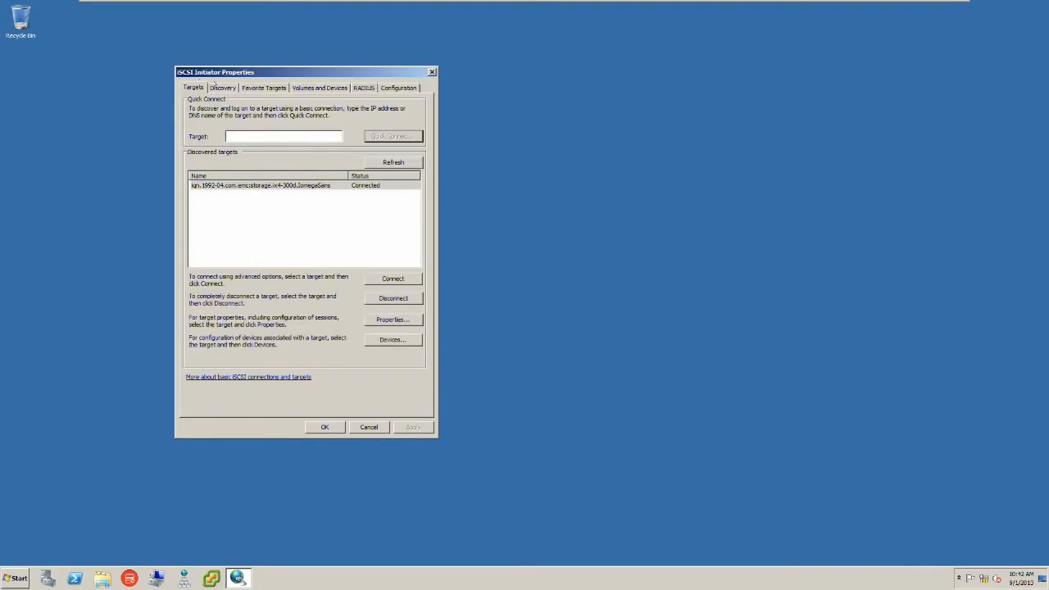
Auto-configure the connected iSCSI disk into Volumes and Devices and save the initiator settings.
{"action": "left_click", "coordinate": [222, 87]}
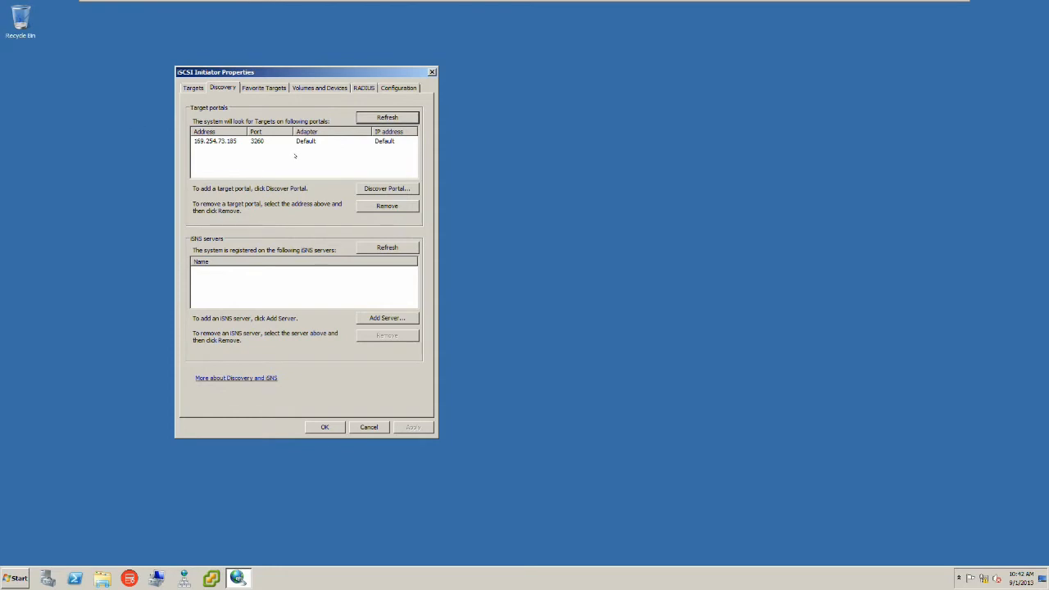
{"action": "left_click", "coordinate": [264, 88]}
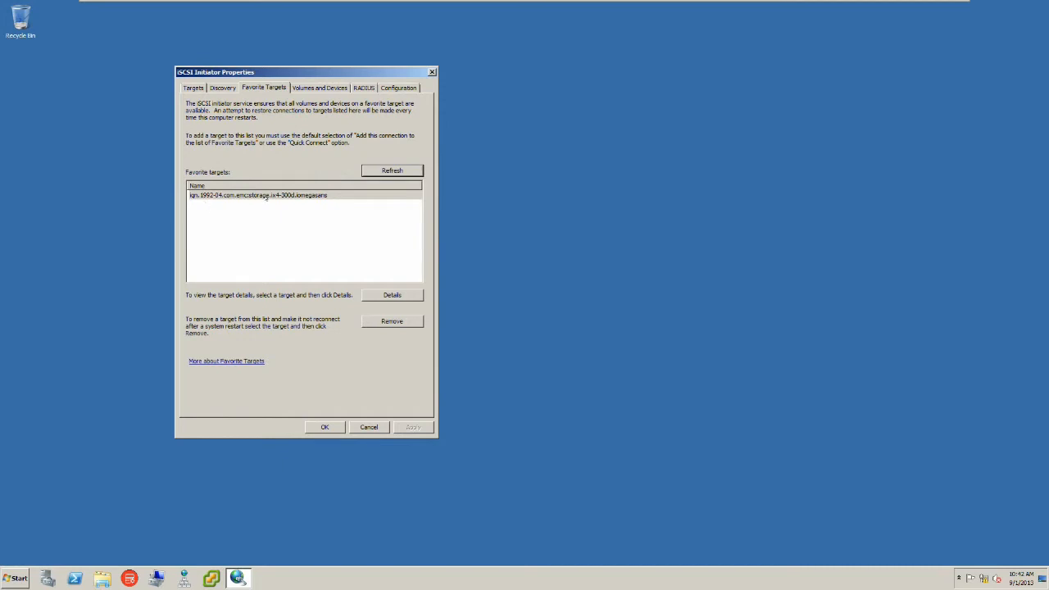
{"action": "left_click", "coordinate": [319, 87]}
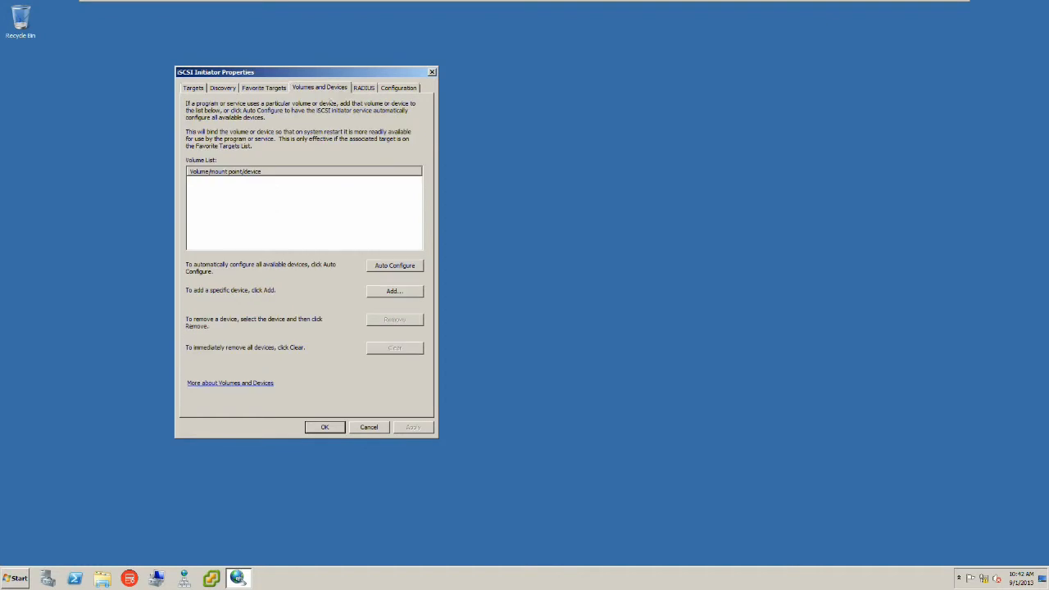
{"action": "left_click", "coordinate": [394, 265]}
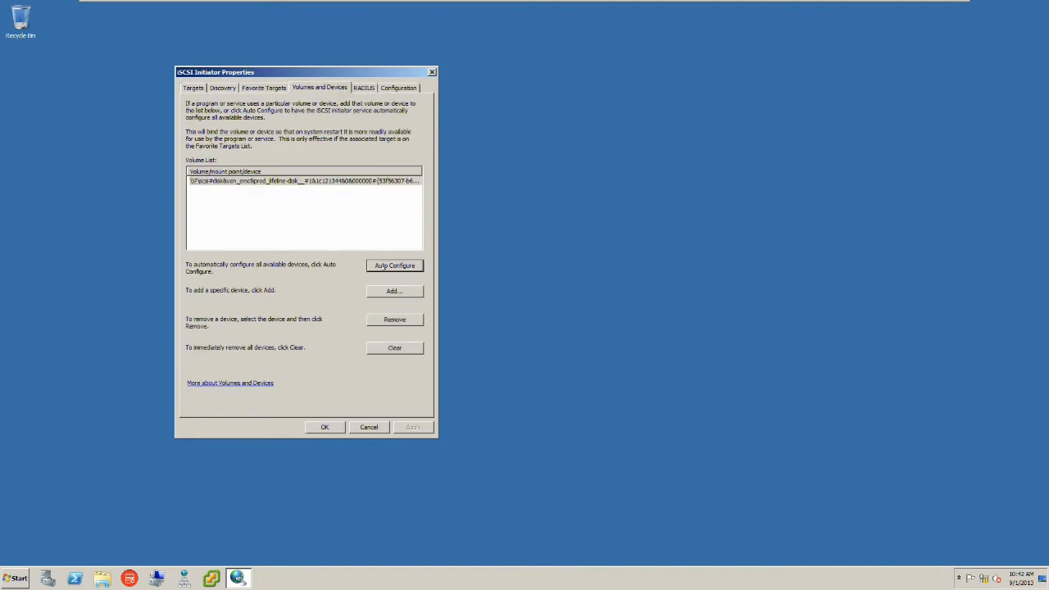
{"action": "mouse_move", "coordinate": [368, 329]}
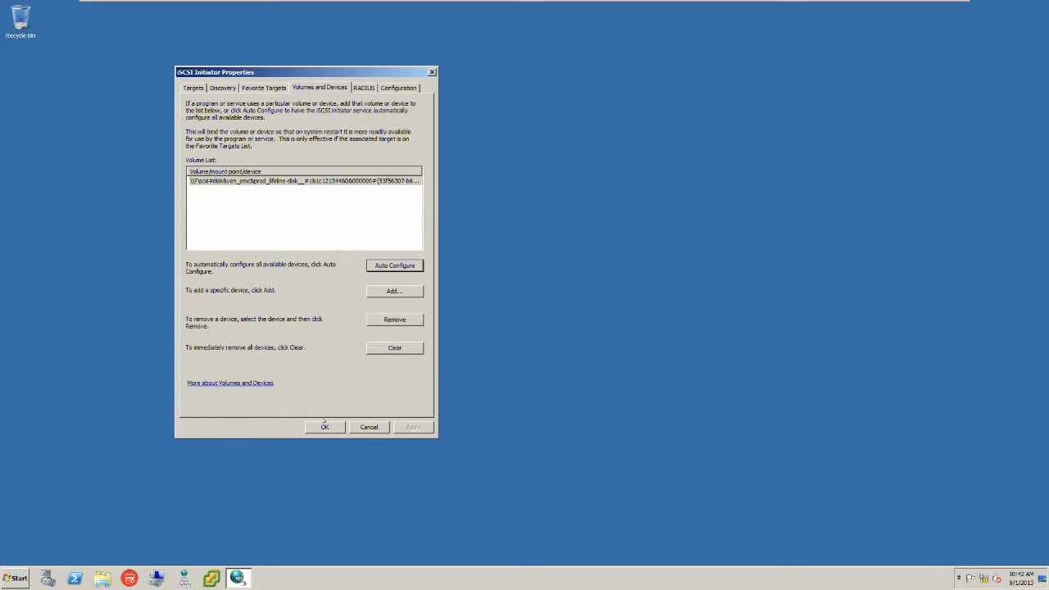
{"action": "left_click", "coordinate": [324, 427]}
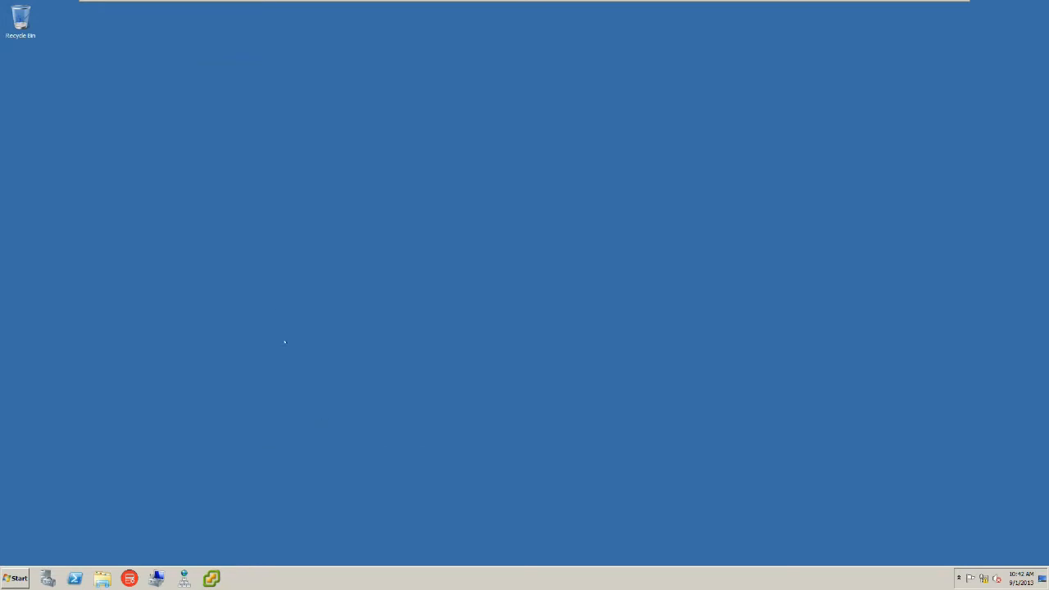
Launch Computer Management from the taskbar icon.
{"action": "left_click", "coordinate": [14, 579]}
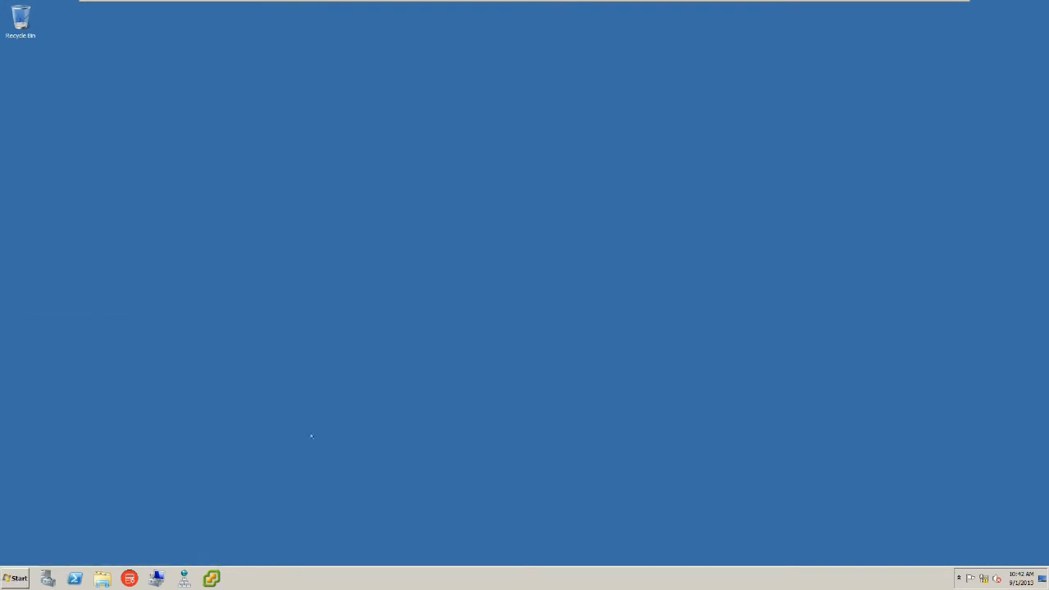
{"action": "mouse_move", "coordinate": [396, 175]}
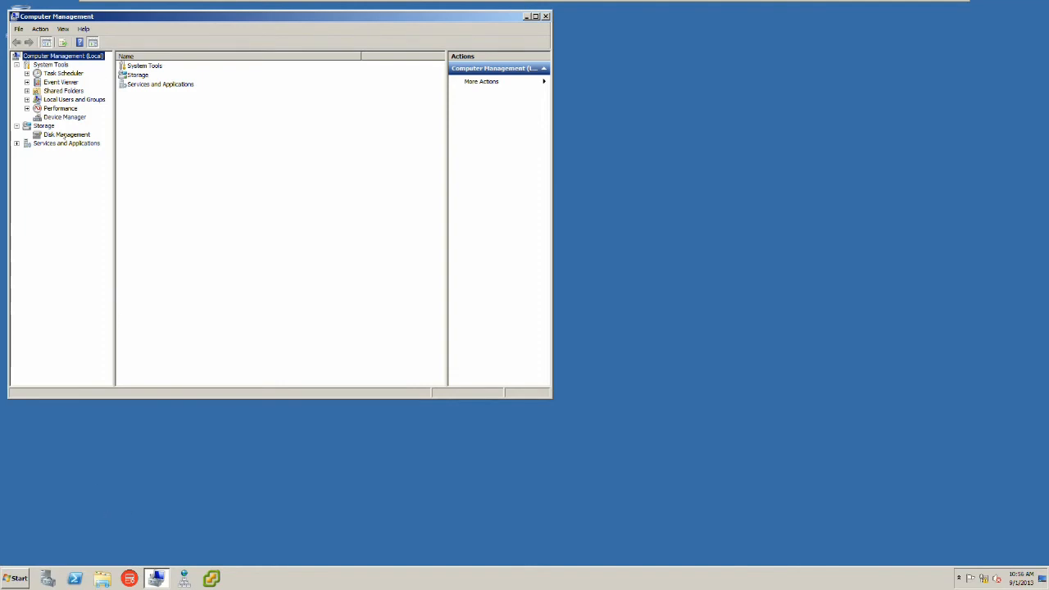
Initialize the 1000 GB Disk 1 with an MBR partition style in Disk Management.
{"action": "left_click", "coordinate": [66, 133]}
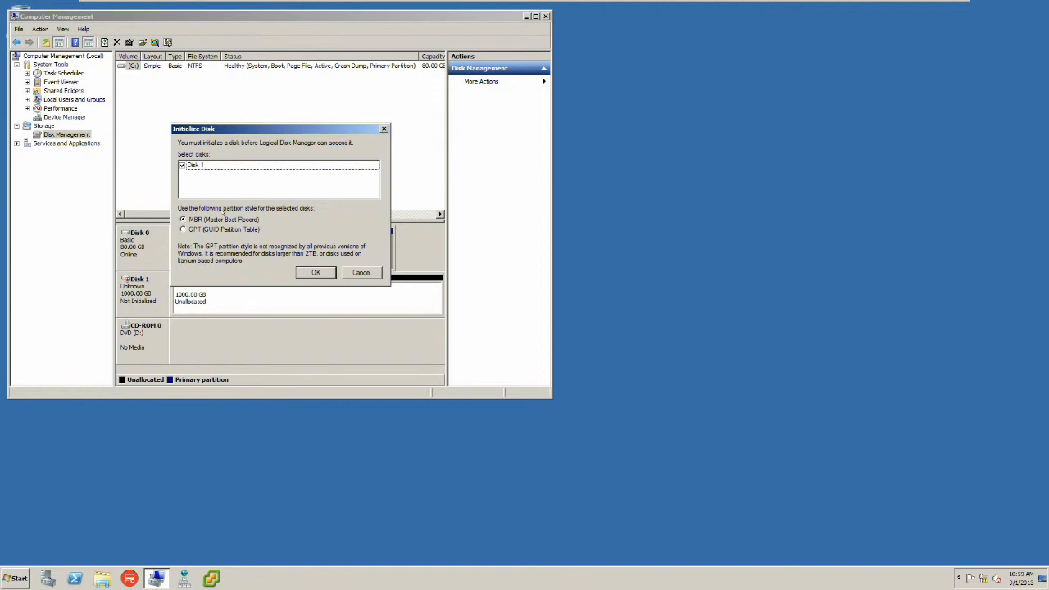
{"action": "left_click", "coordinate": [315, 272]}
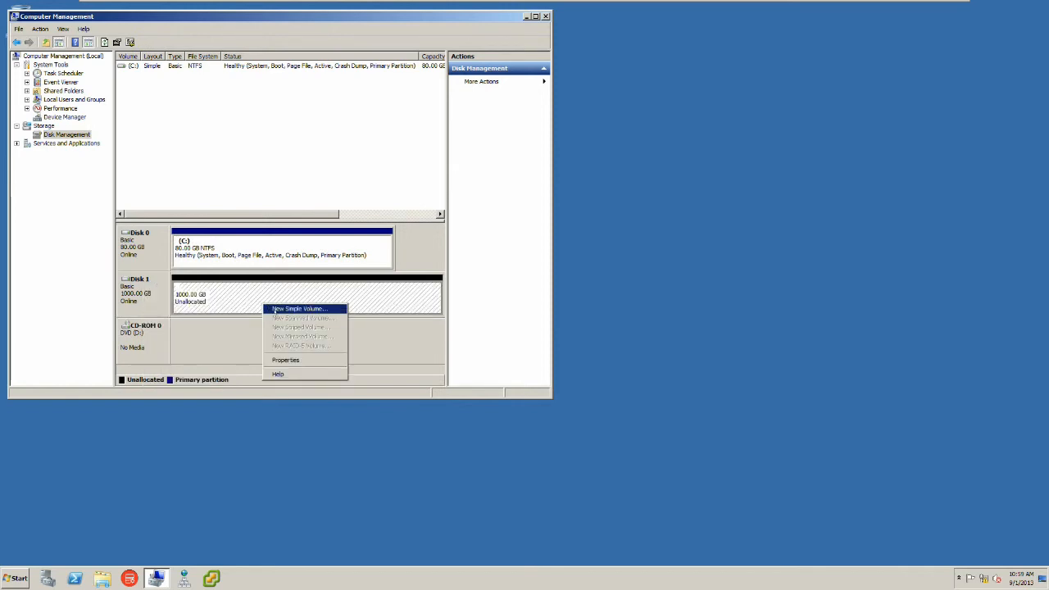
Create a simple volume on Disk 1 as drive E with NTFS quick format.
{"action": "left_click", "coordinate": [297, 309]}
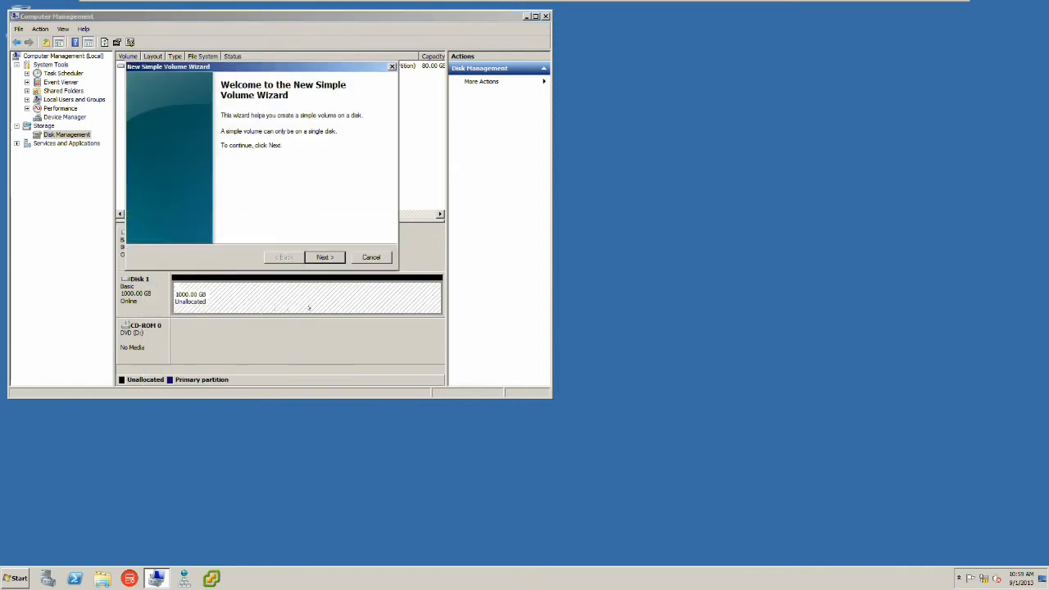
{"action": "left_click", "coordinate": [325, 256]}
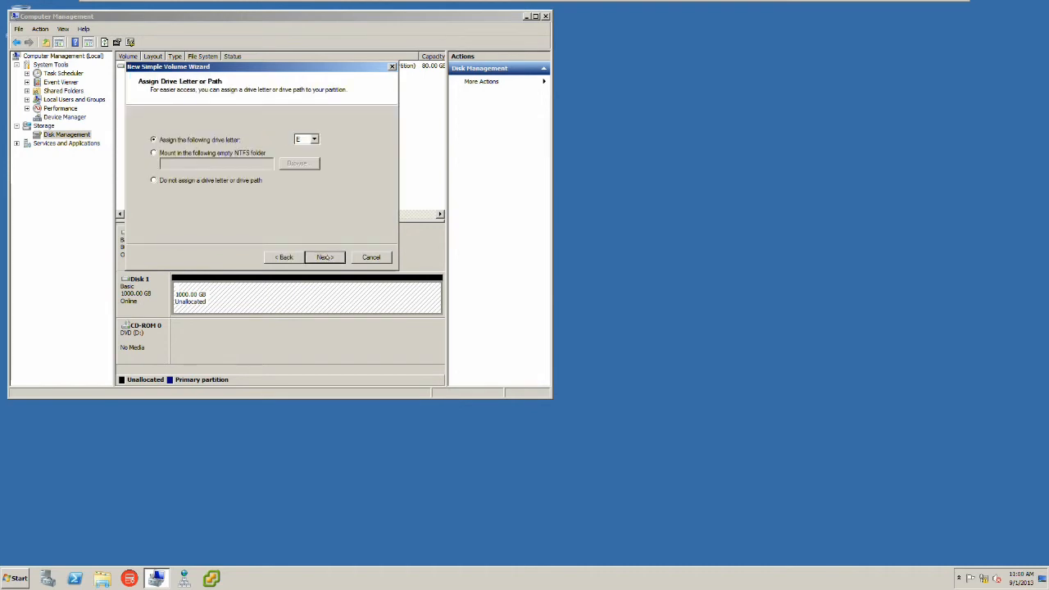
{"action": "left_click", "coordinate": [324, 257]}
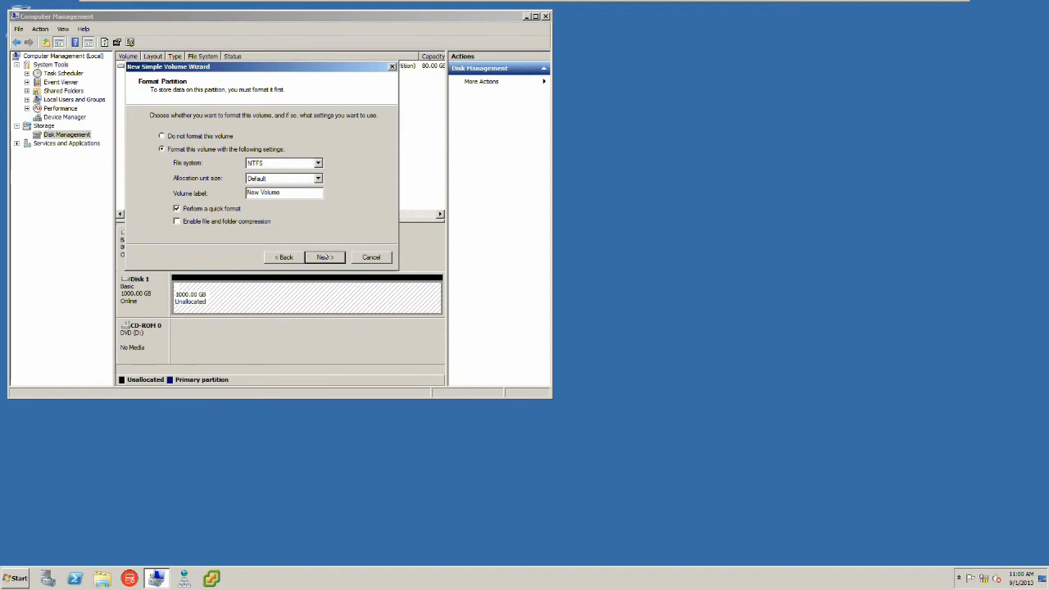
{"action": "left_click", "coordinate": [325, 256]}
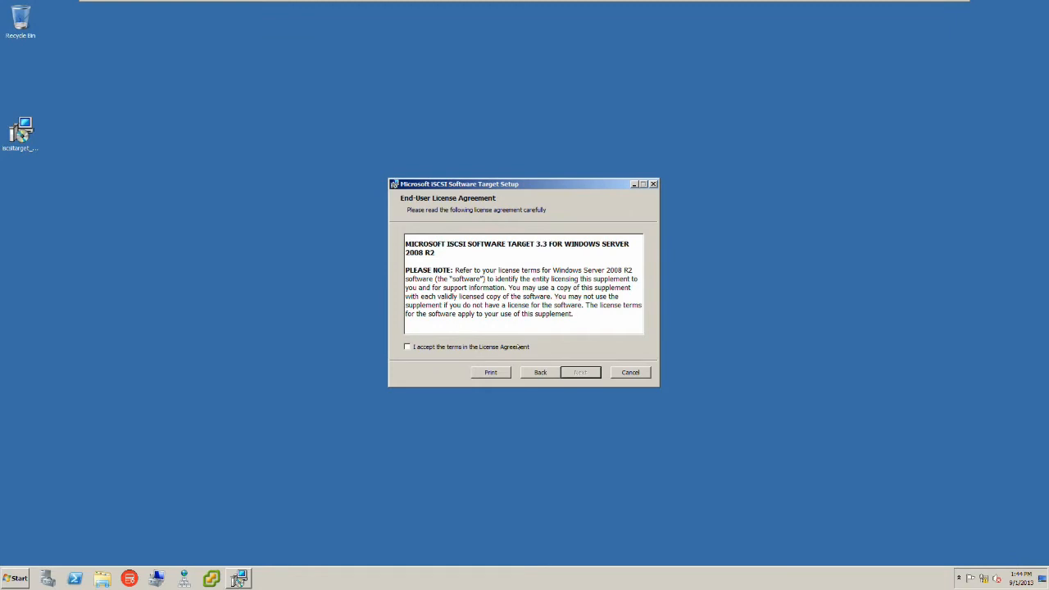
Install iSCSI Software Target, accepting the license and declining the improvement program.
{"action": "left_click", "coordinate": [406, 347]}
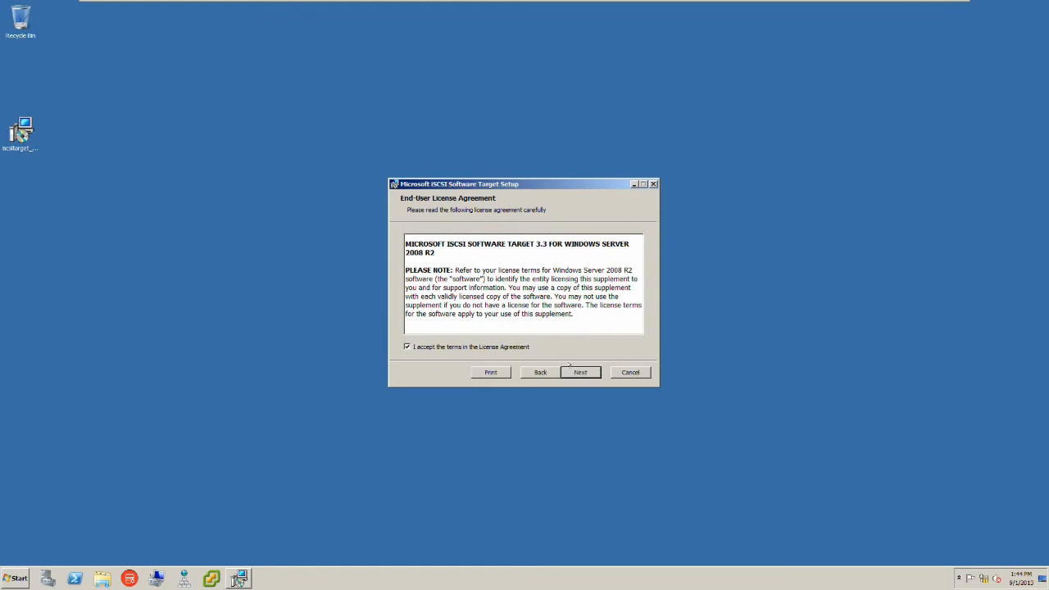
{"action": "left_click", "coordinate": [580, 372]}
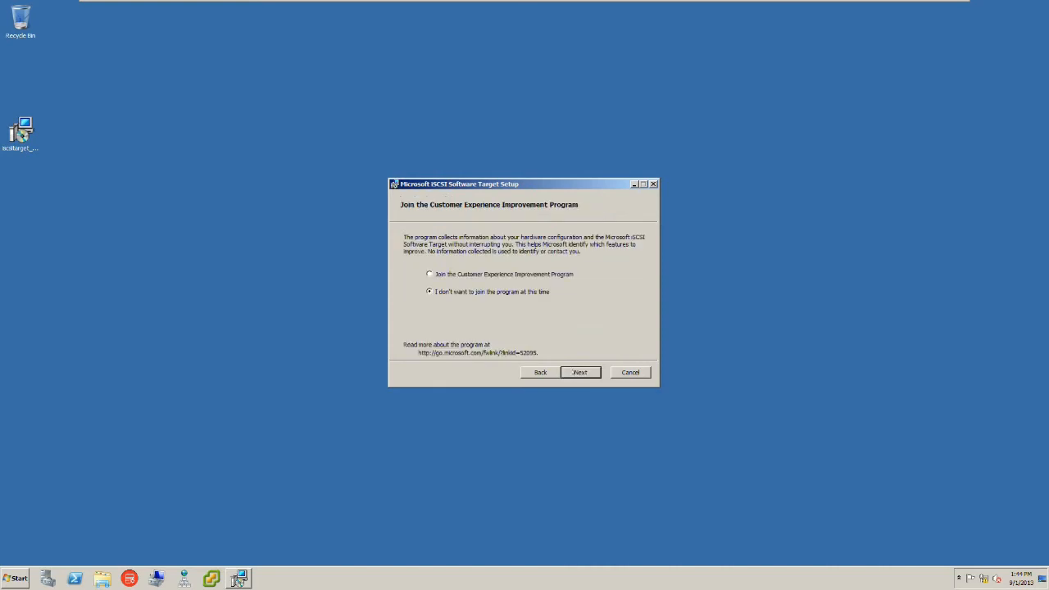
{"action": "left_click", "coordinate": [580, 372]}
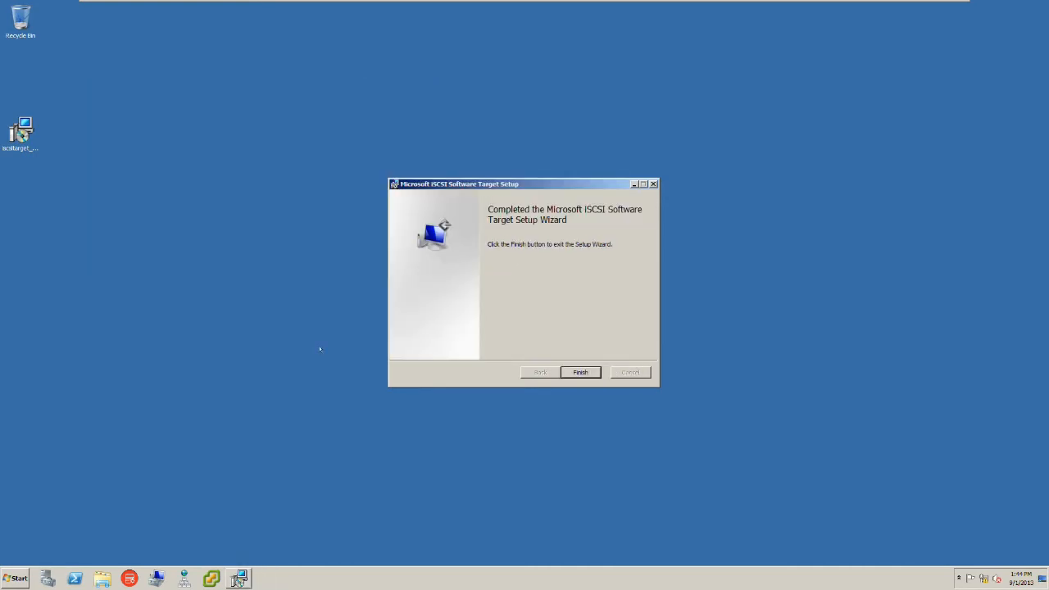
{"action": "left_click", "coordinate": [579, 372]}
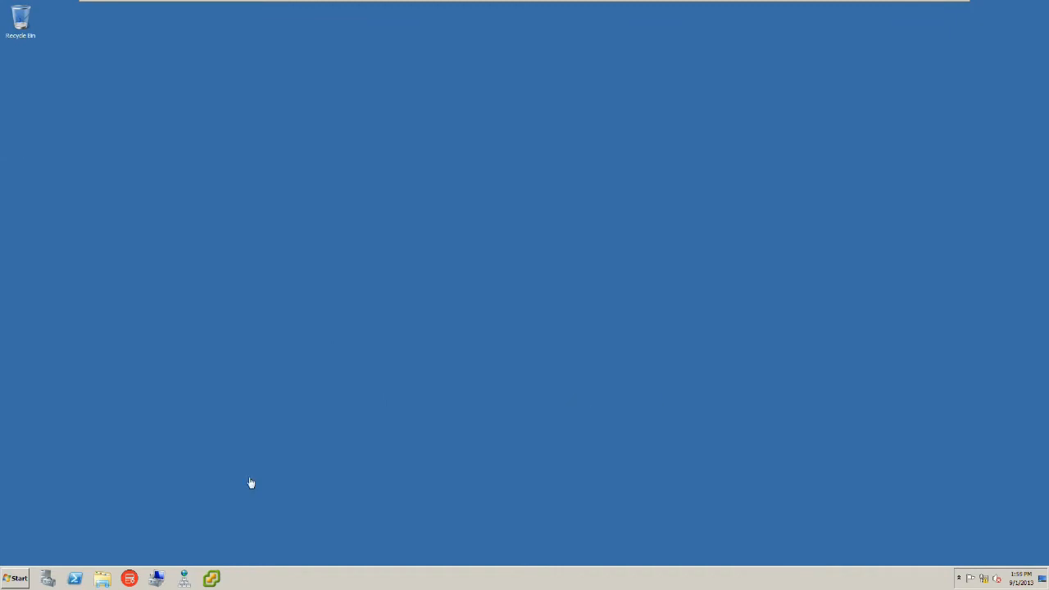
{"action": "mouse_move", "coordinate": [15, 578]}
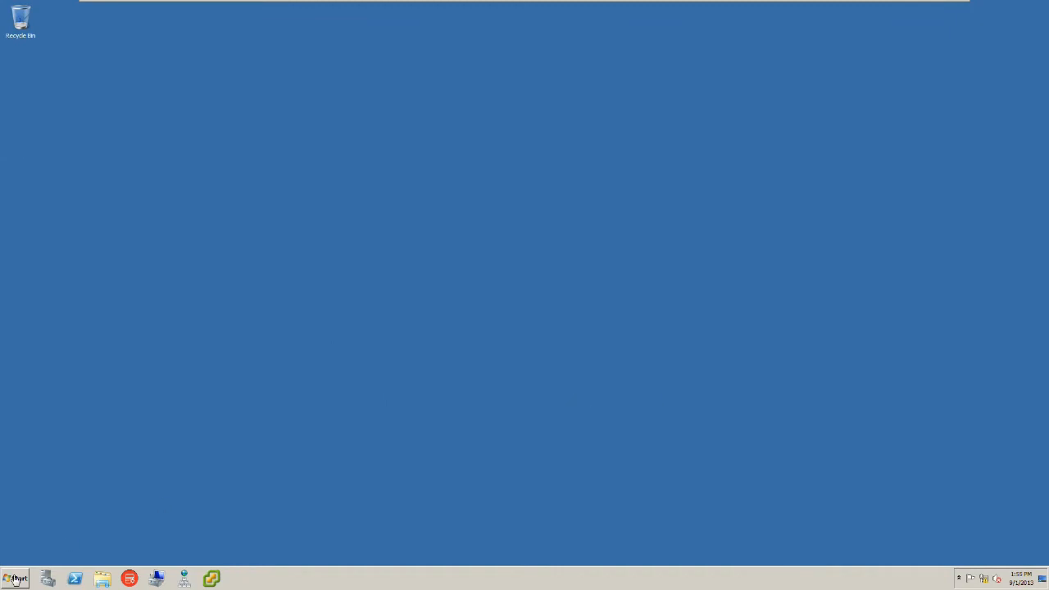
Launch Microsoft iSCSI Software Target from the Start menu.
{"action": "left_click", "coordinate": [15, 578]}
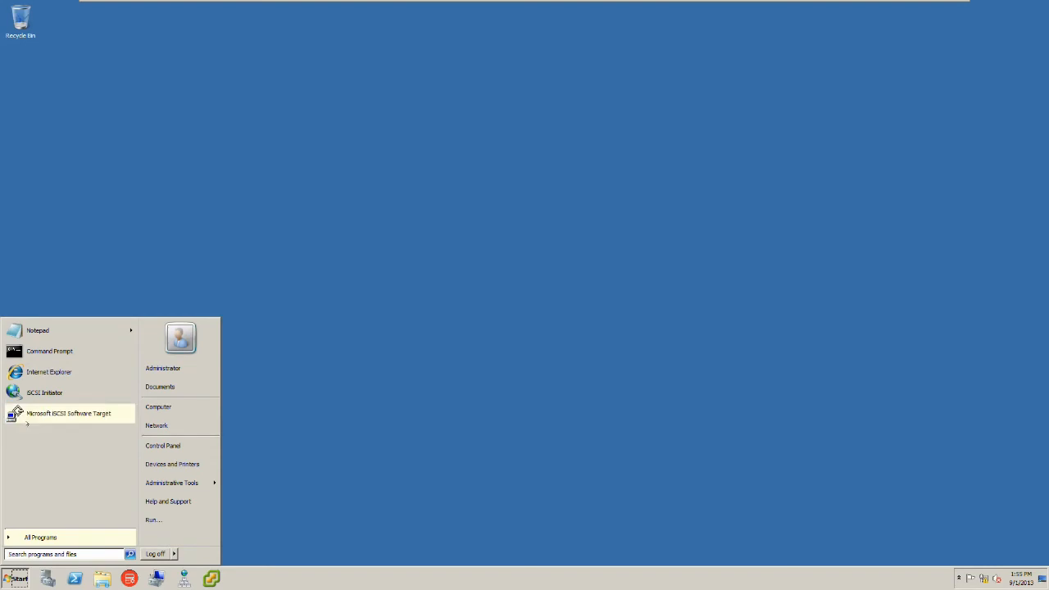
{"action": "left_click", "coordinate": [69, 412]}
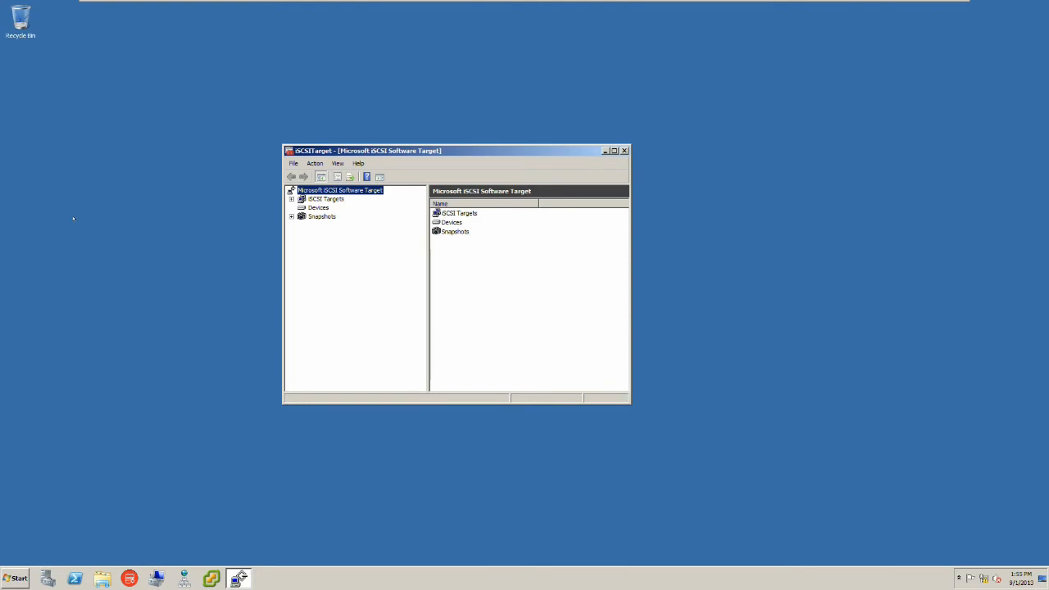
Create iSCSI target 'storage' with initiator IQN iqn.1992-04.com.emc:storage.ix4-300d.IomegaSans.
{"action": "left_click", "coordinate": [326, 198]}
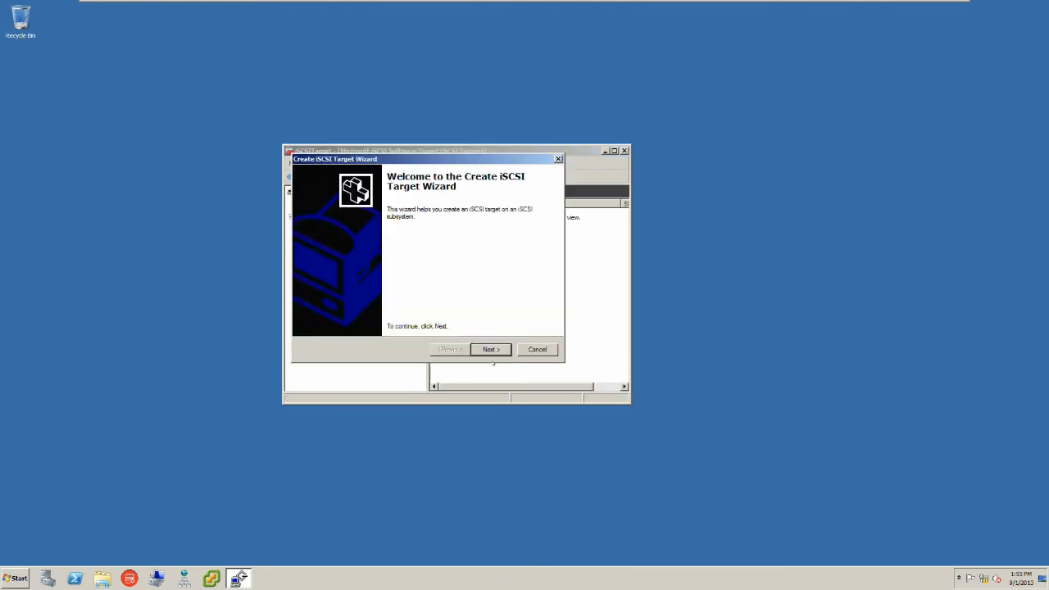
{"action": "left_click", "coordinate": [490, 349]}
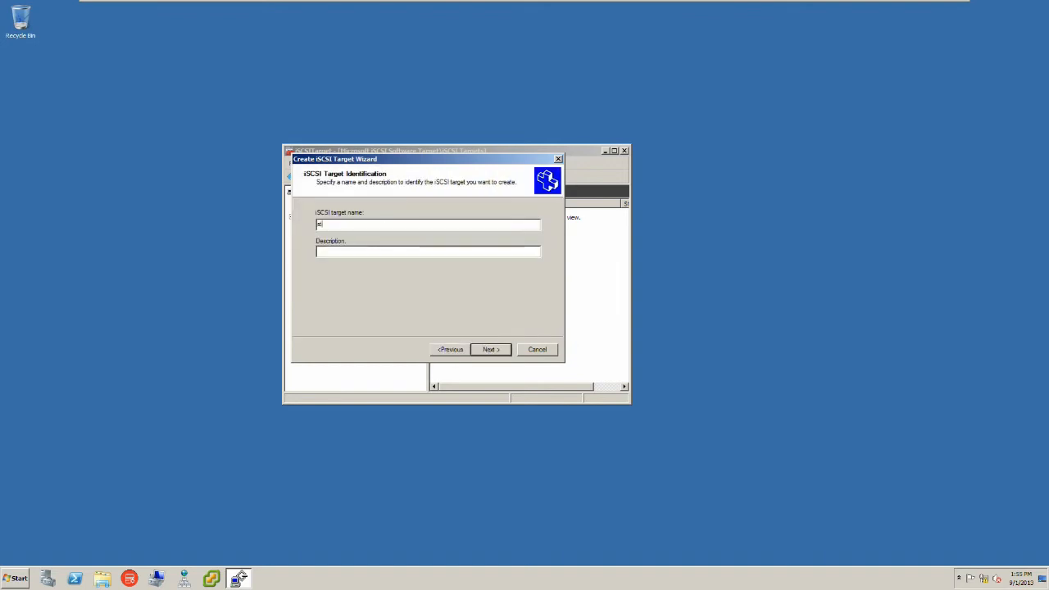
{"action": "type", "text": "storage"}
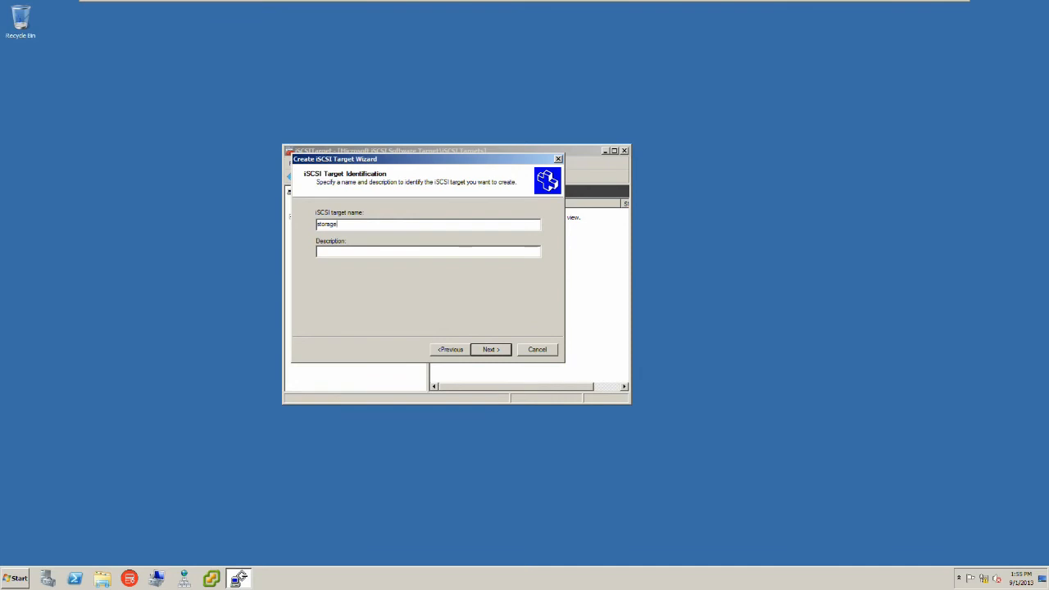
{"action": "left_click", "coordinate": [489, 349]}
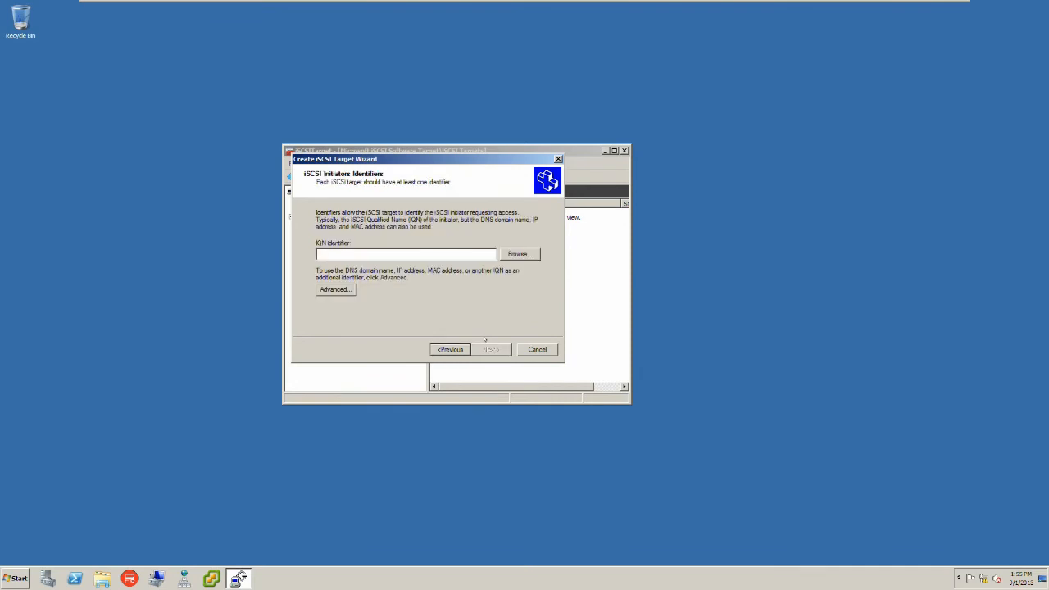
{"action": "type", "text": "iqn.1992-04.com.emc:storage.ix4-300d.IomegaSans"}
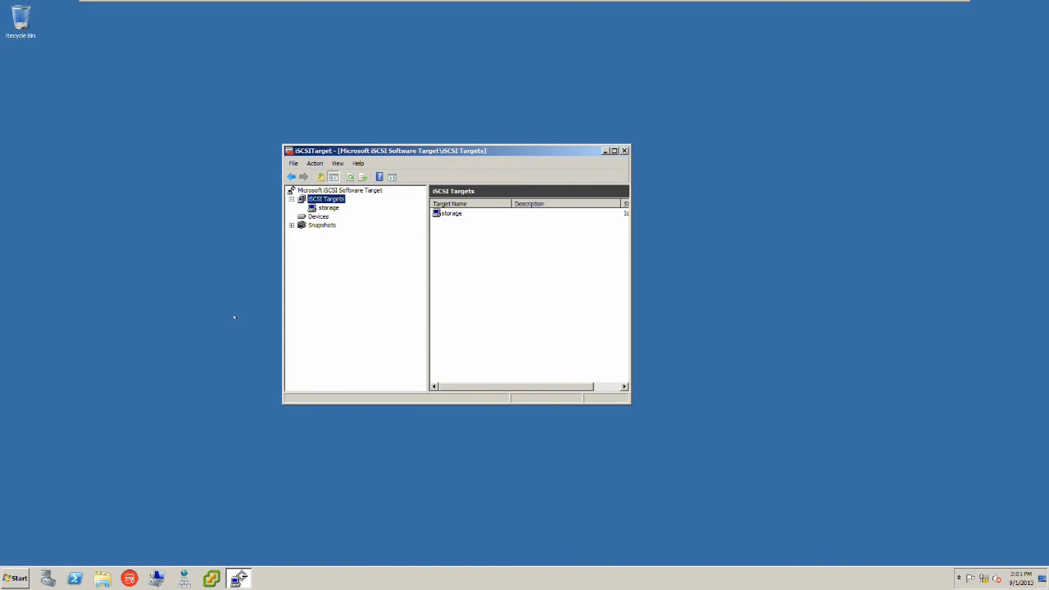
{"action": "mouse_move", "coordinate": [200, 347]}
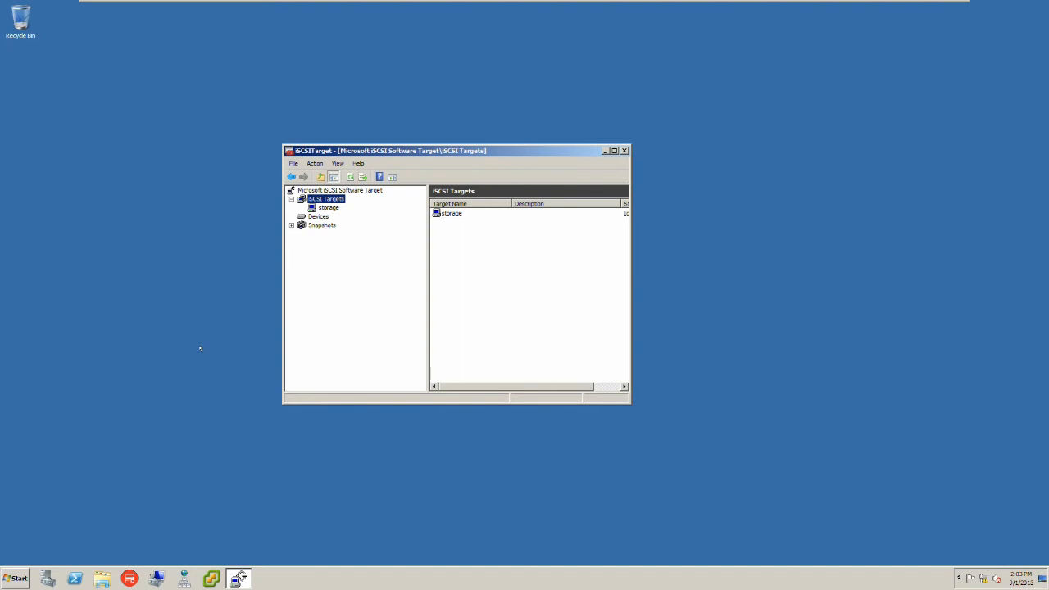
Select the Devices node to view its still-empty virtual disk list.
{"action": "left_click", "coordinate": [319, 216]}
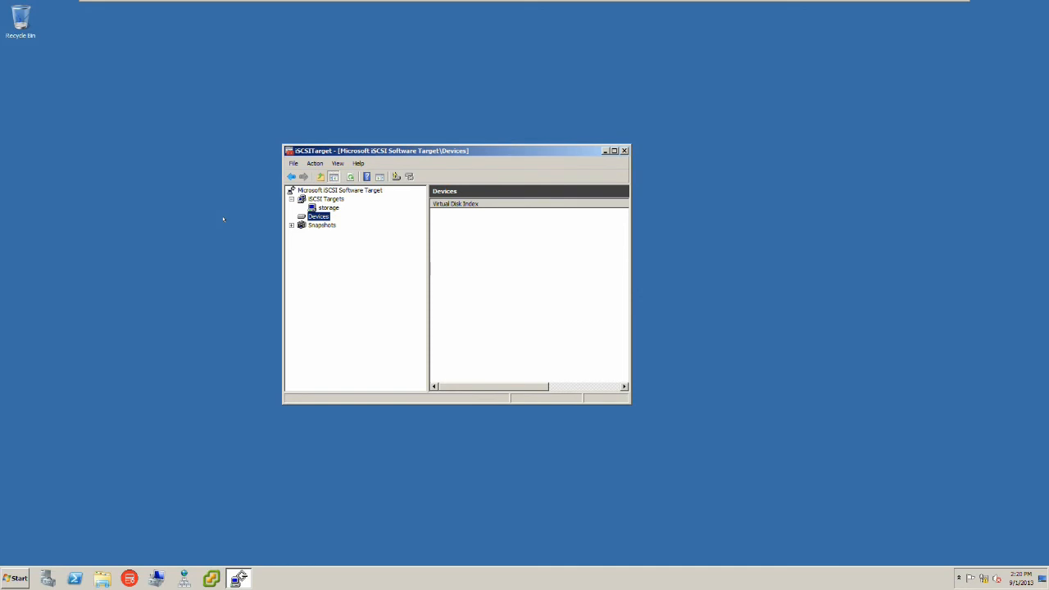
{"action": "mouse_move", "coordinate": [228, 217]}
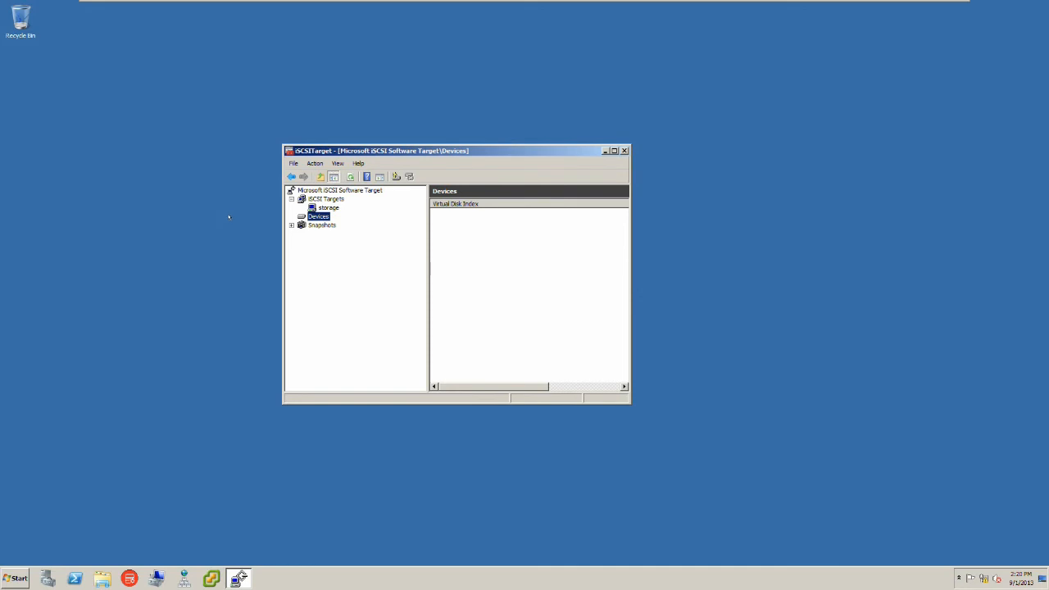
Fill the Create Virtual Disk wizard with E:\storage.vhd, 10000 MB, description 'storage'.
{"action": "right_click", "coordinate": [318, 216]}
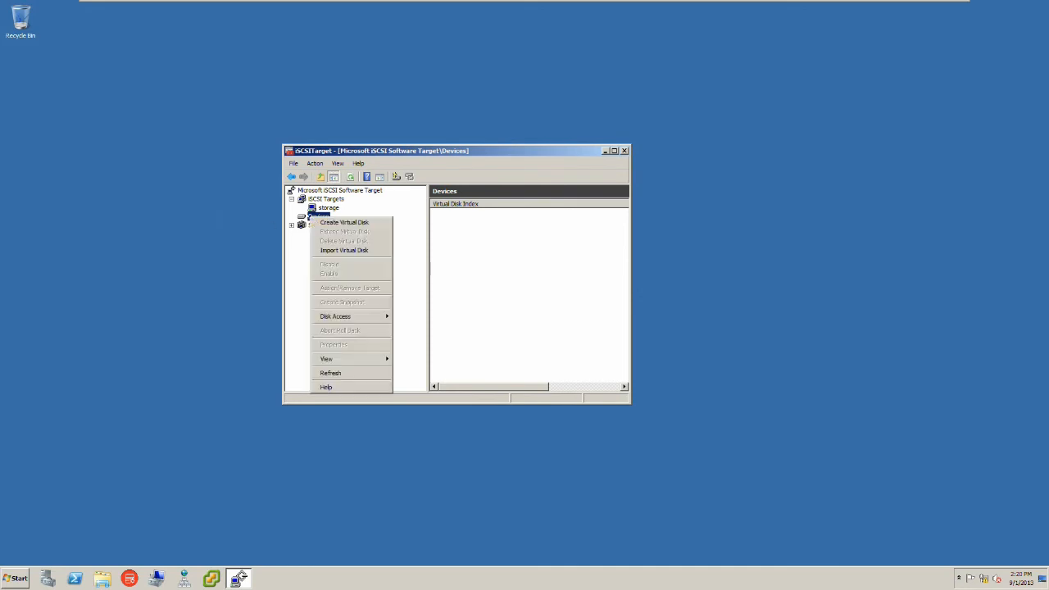
{"action": "left_click", "coordinate": [344, 222]}
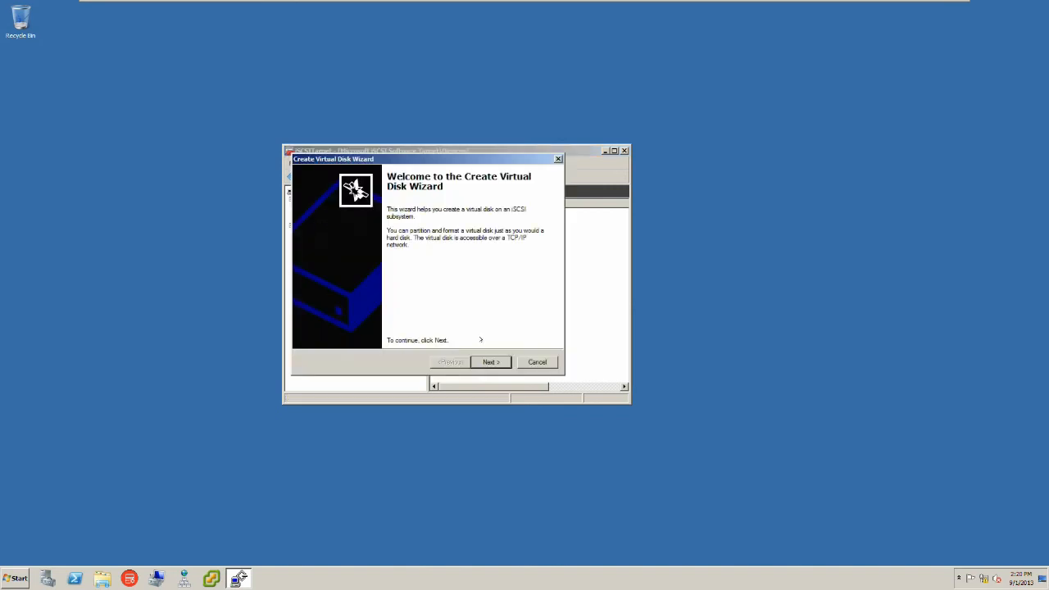
{"action": "left_click", "coordinate": [490, 361]}
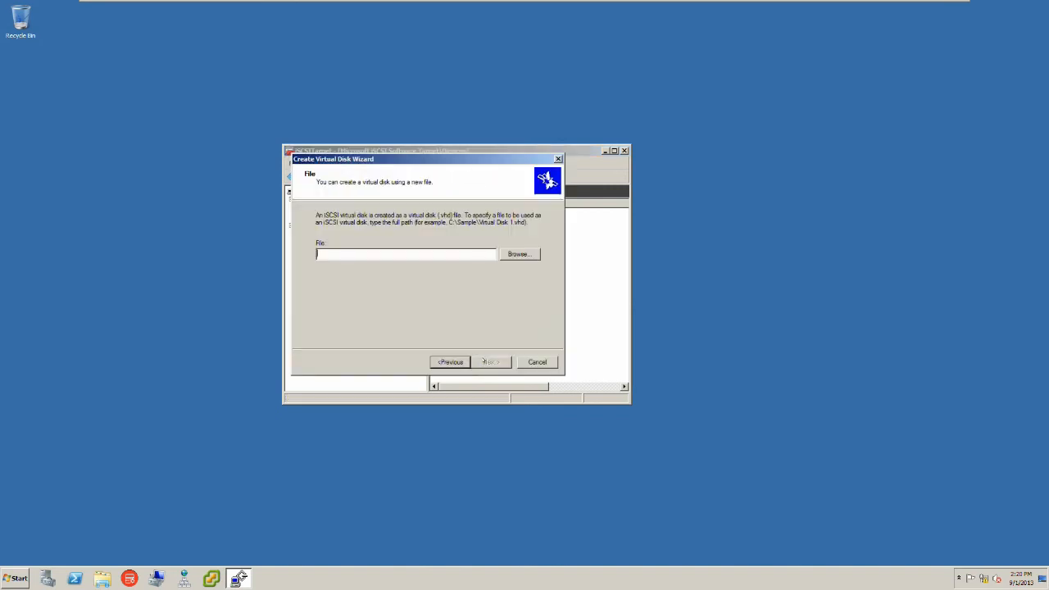
{"action": "type", "text": "E:\\storage.vhd"}
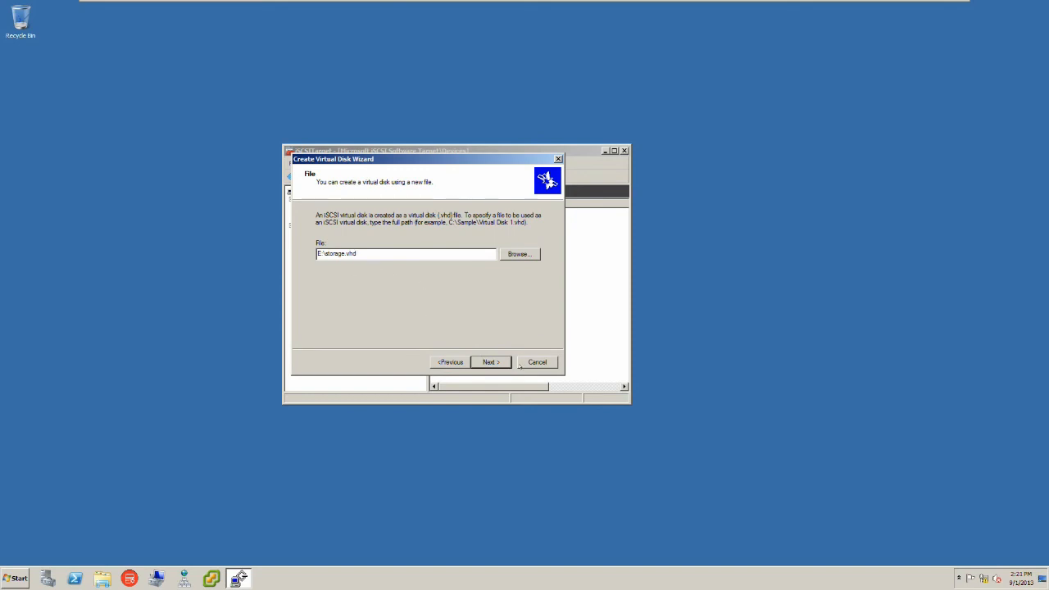
{"action": "left_click", "coordinate": [490, 361]}
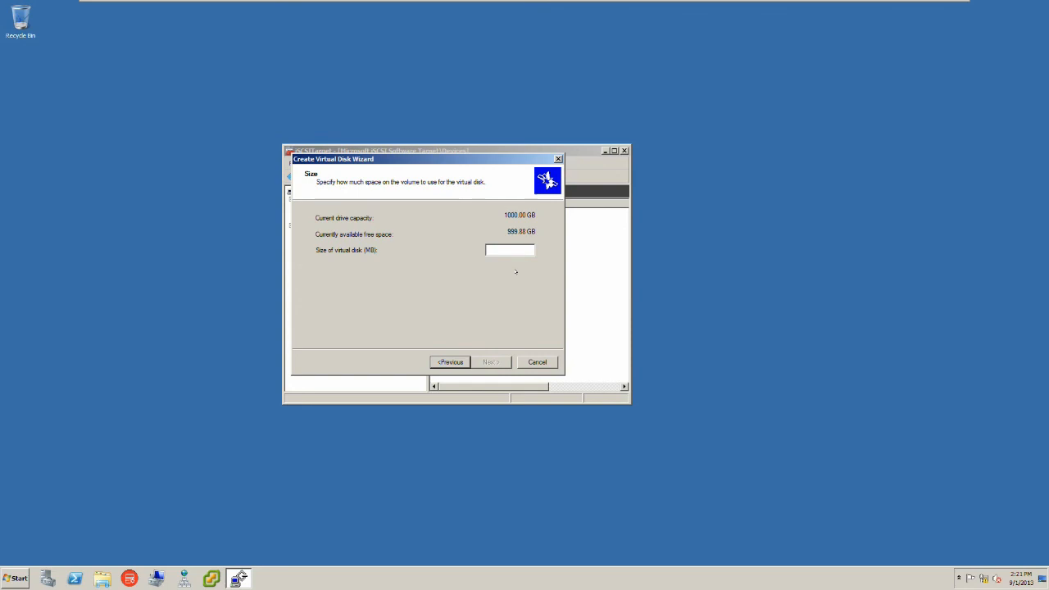
{"action": "type", "text": "10000"}
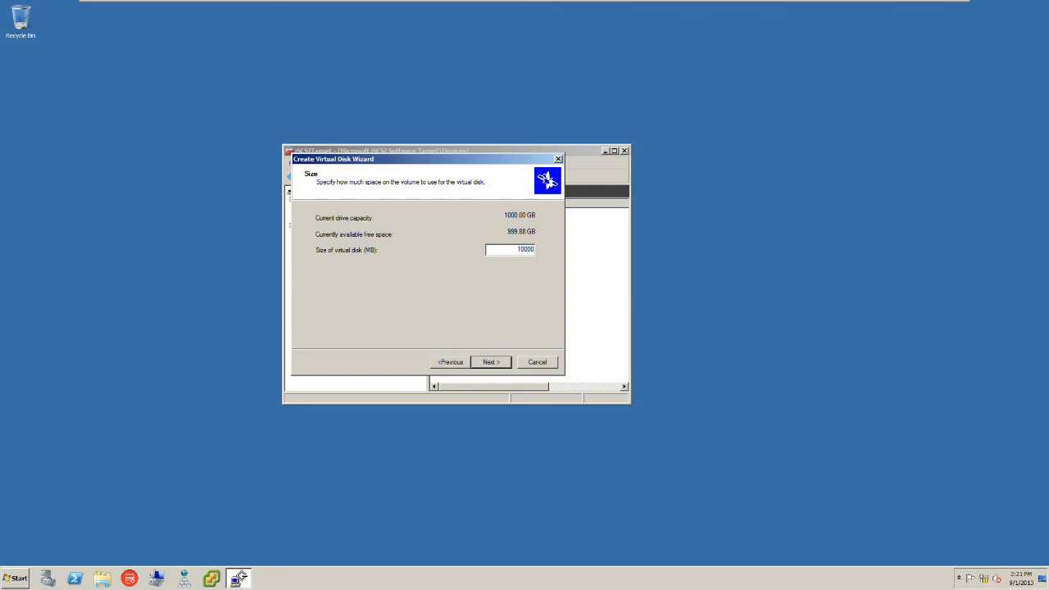
{"action": "left_click", "coordinate": [490, 361]}
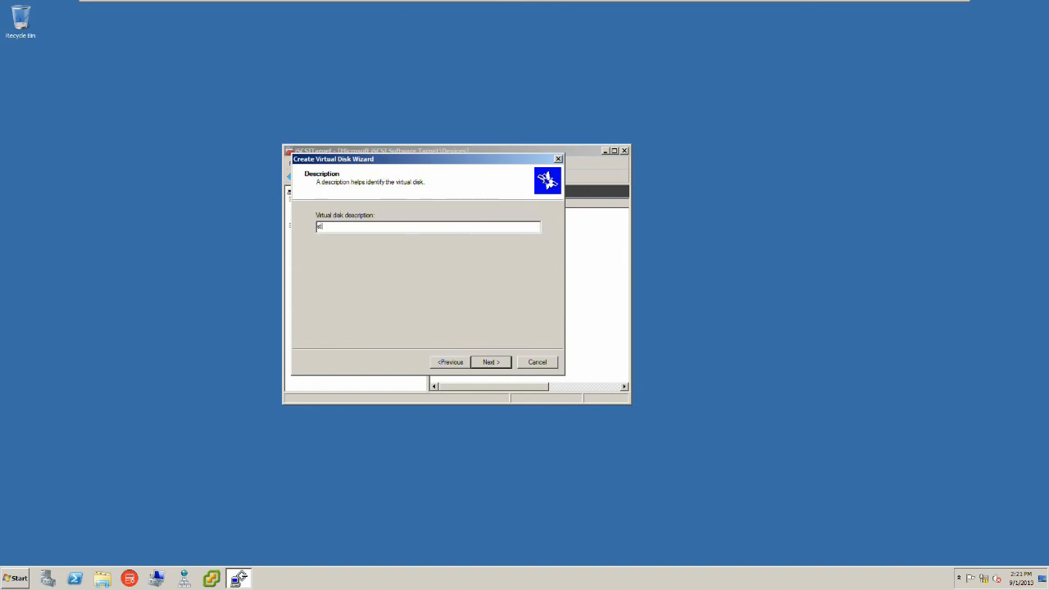
{"action": "type", "text": "storage"}
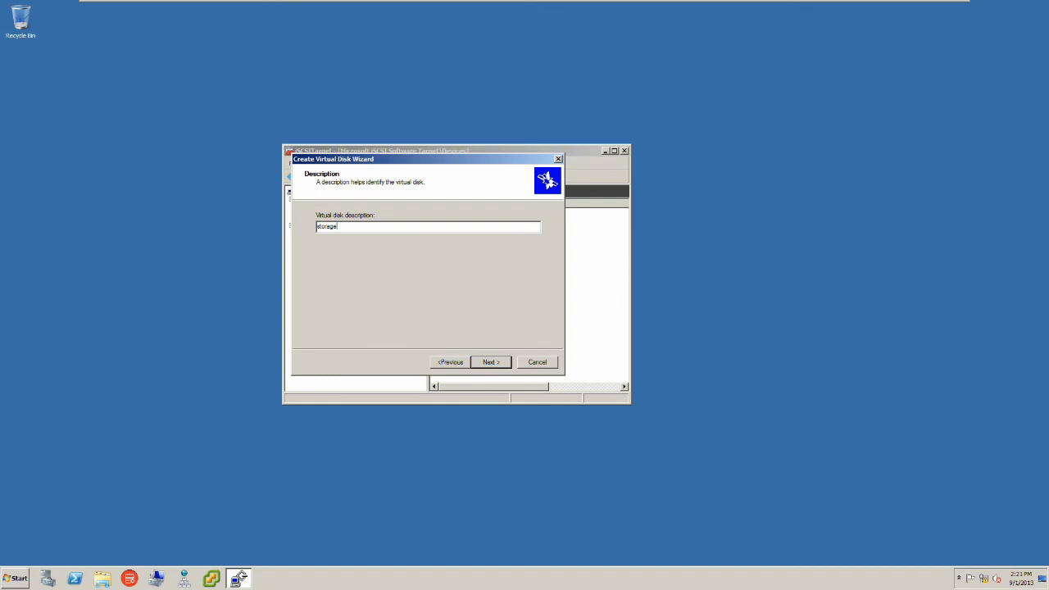
Accept the 'storage' description, grant the storage target access, and finish creating Virtual Disk 0.
{"action": "left_click", "coordinate": [490, 361]}
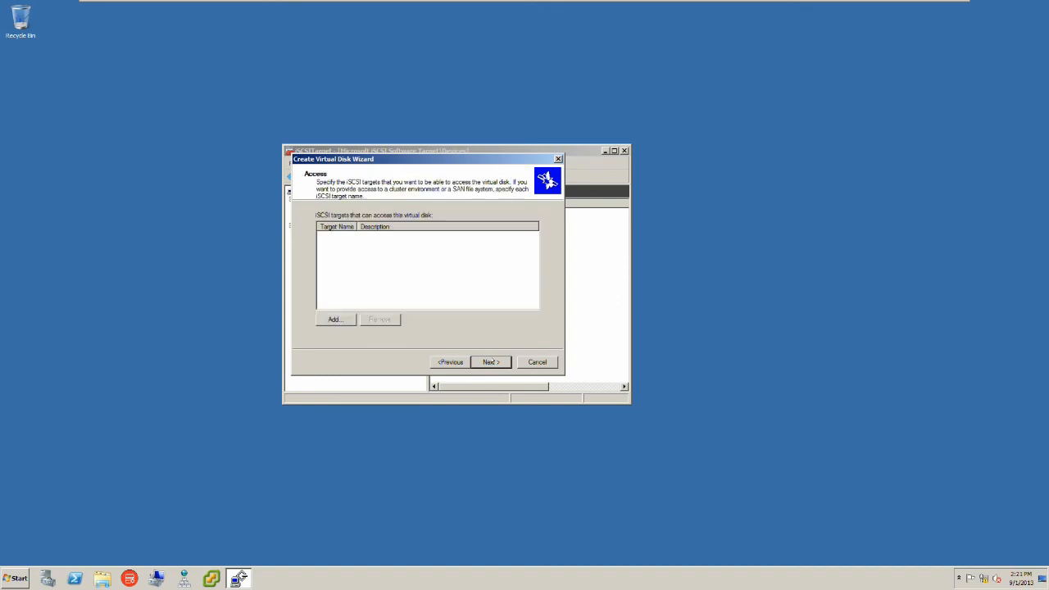
{"action": "left_click", "coordinate": [334, 320]}
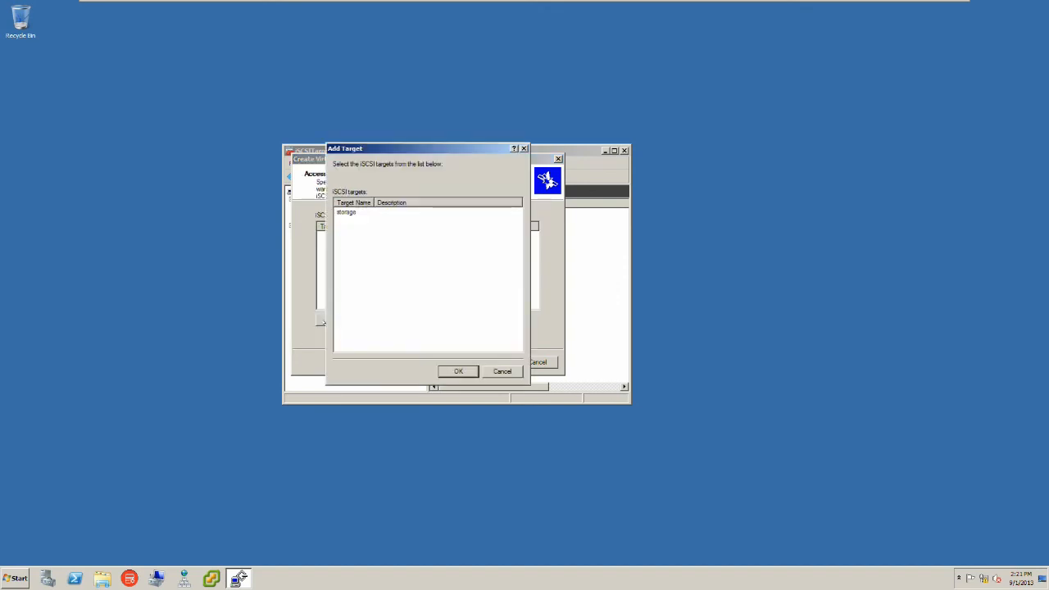
{"action": "left_click", "coordinate": [458, 371]}
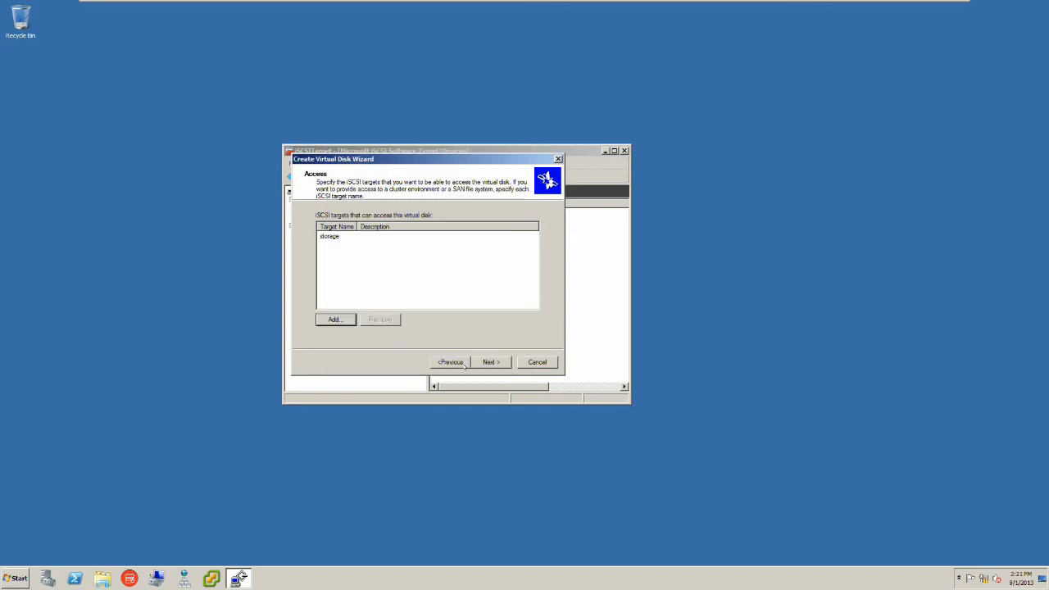
{"action": "left_click", "coordinate": [490, 361]}
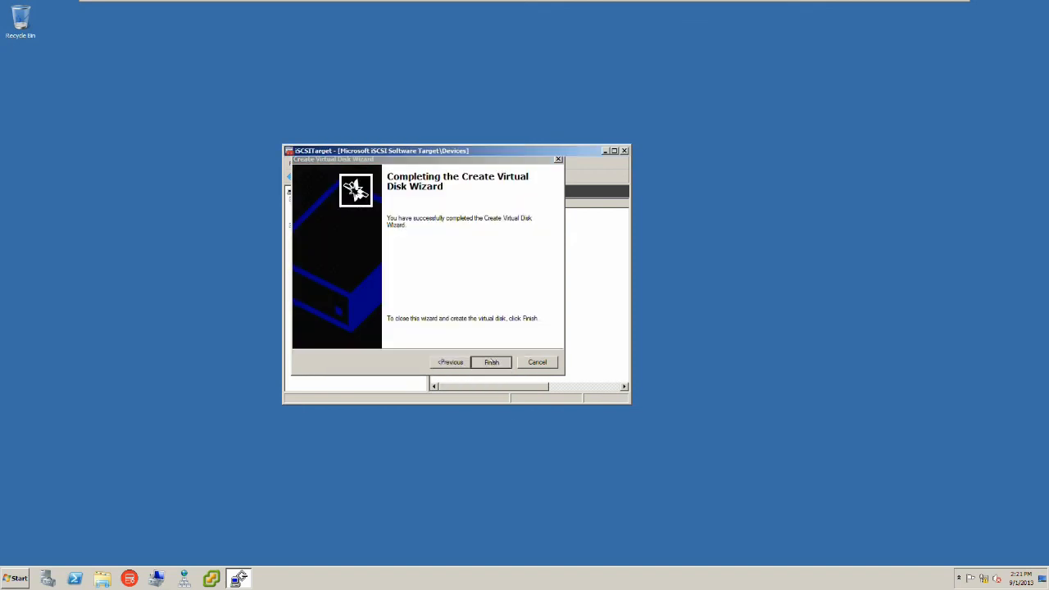
{"action": "left_click", "coordinate": [490, 361]}
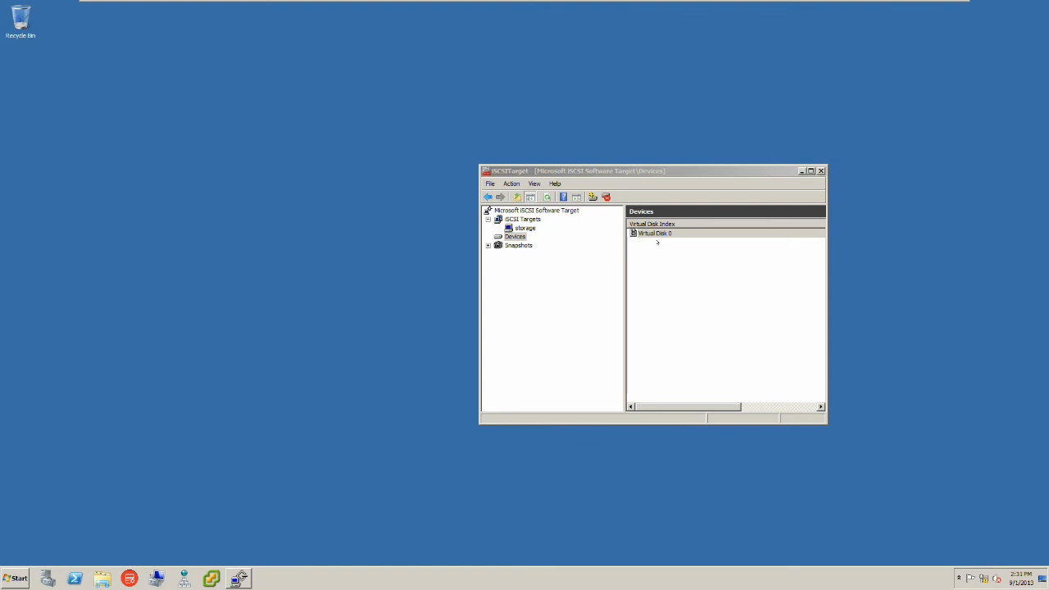
{"action": "mouse_move", "coordinate": [108, 505]}
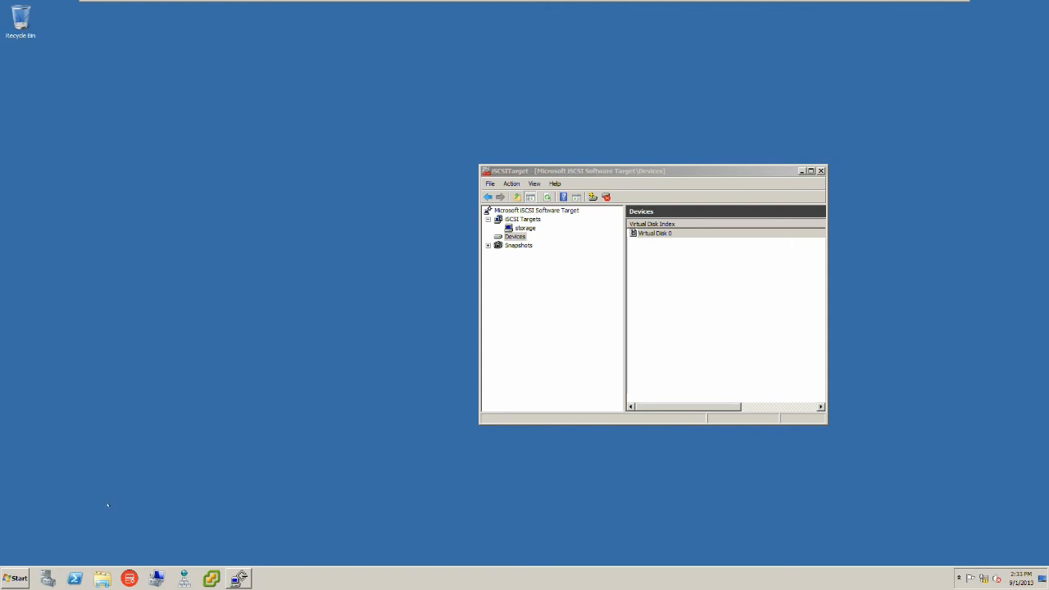